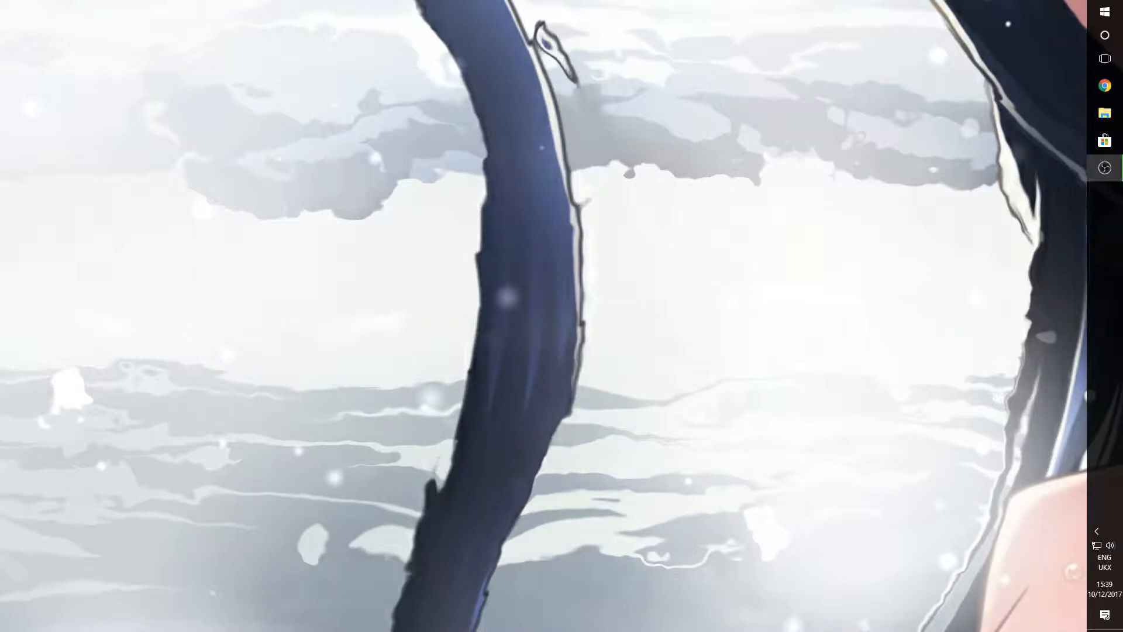
mouse_move(32, 444)
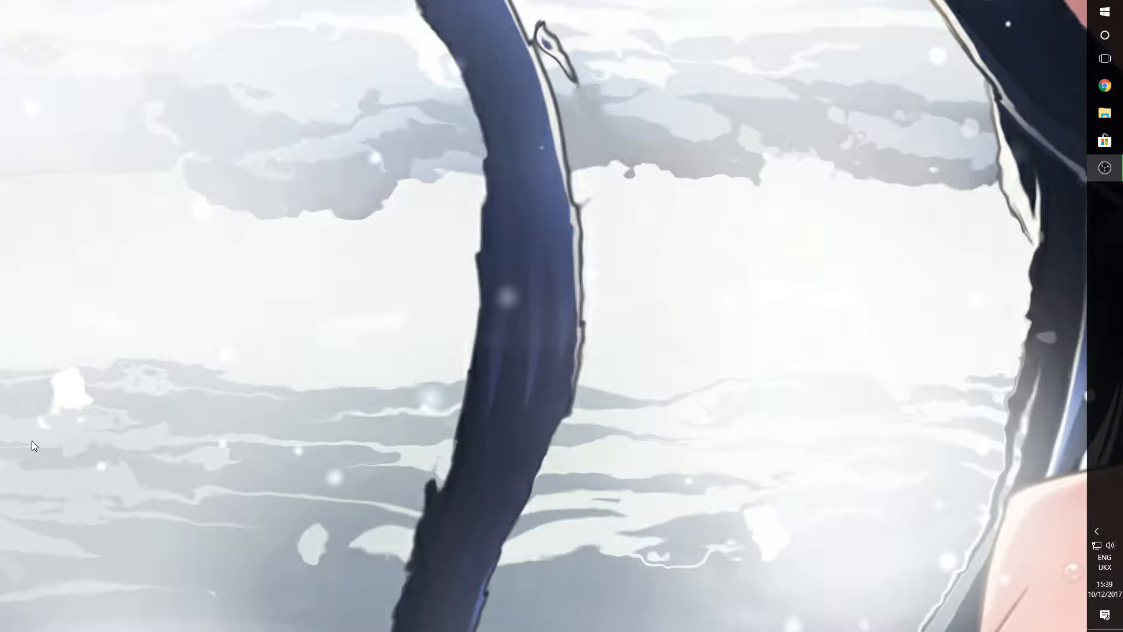
mouse_move(401, 337)
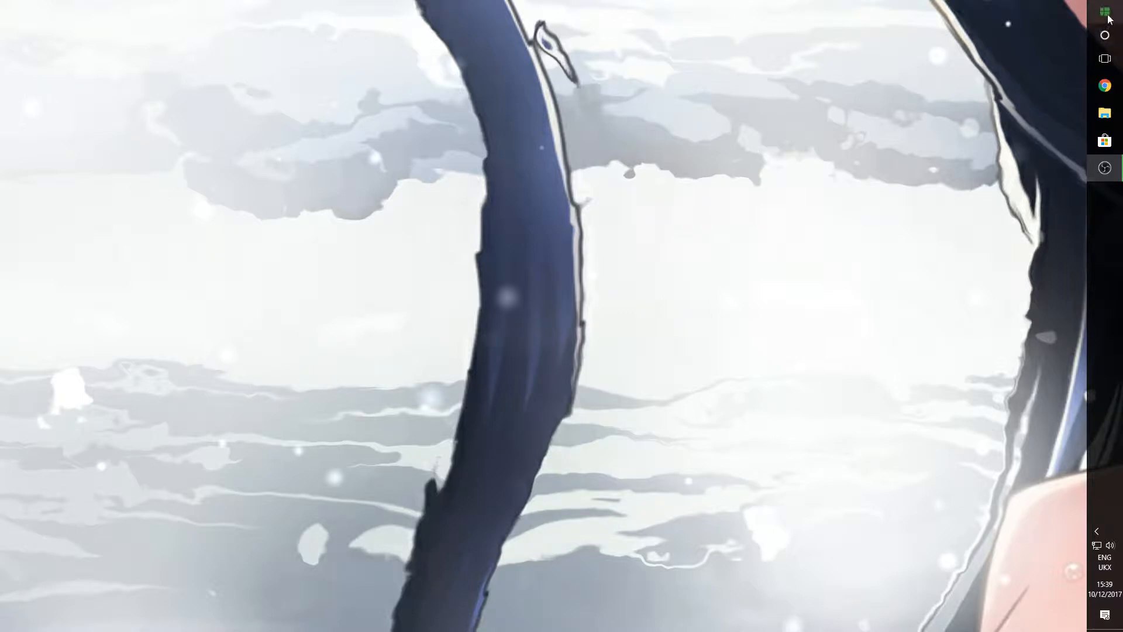
Launch the Windows Settings app from the Start menu.
left_click(1105, 12)
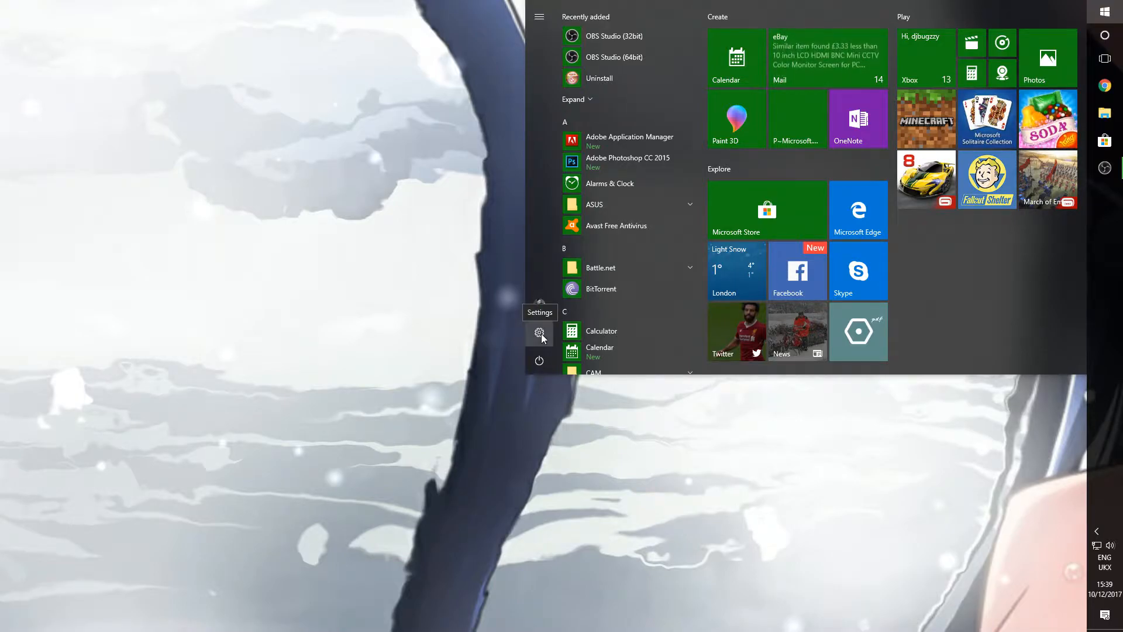
left_click(539, 333)
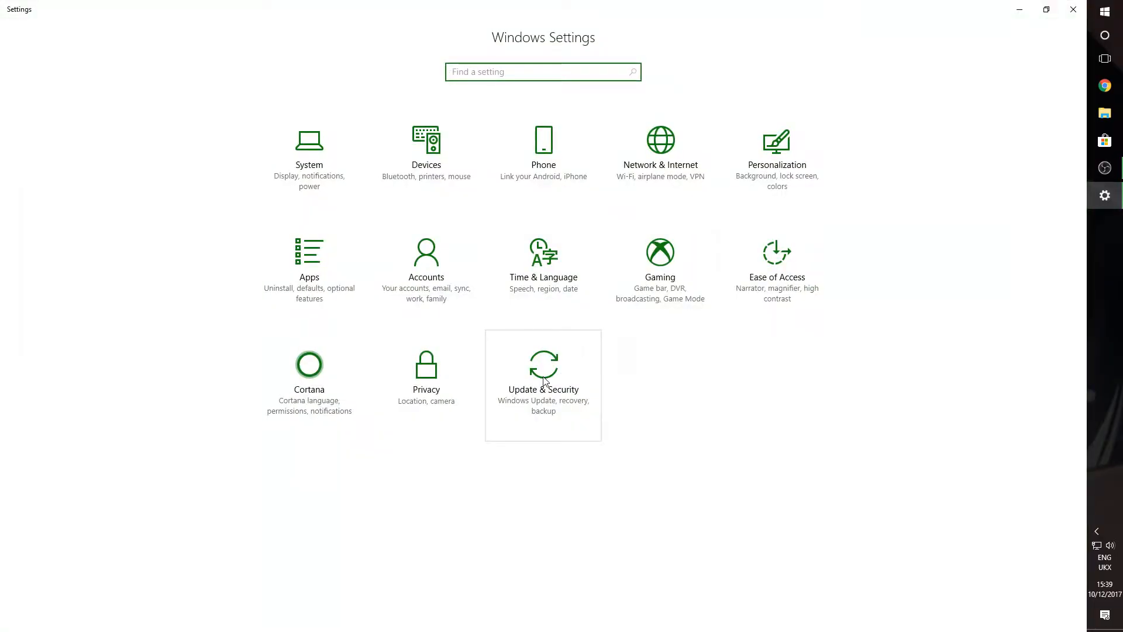
Enter the Update & Security category, landing on the Windows Update page.
left_click(543, 376)
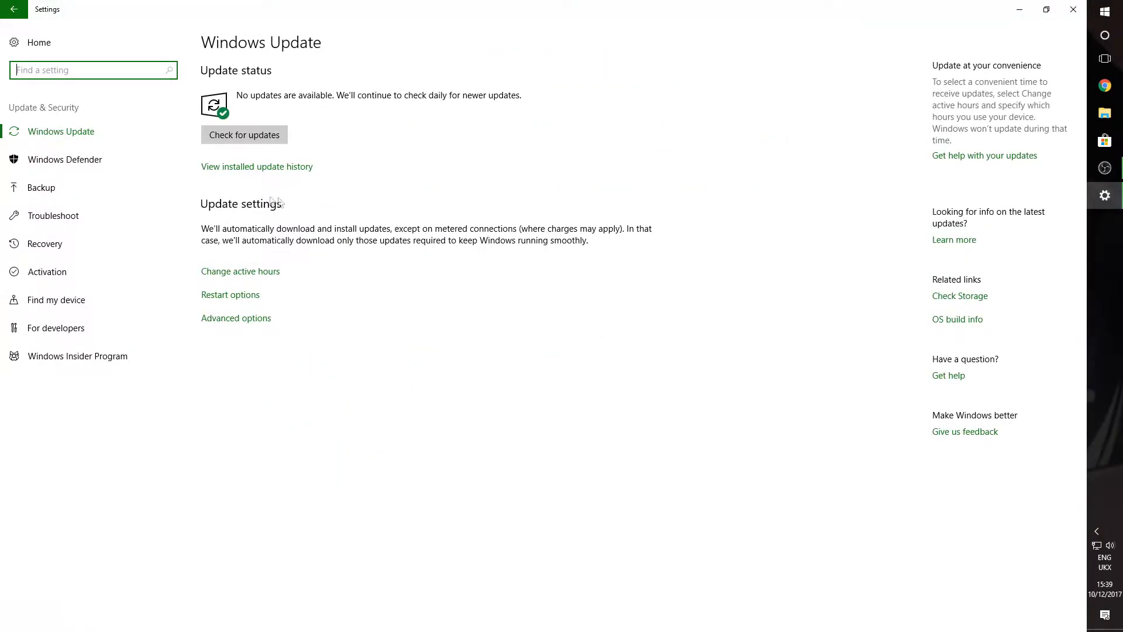
mouse_move(60, 191)
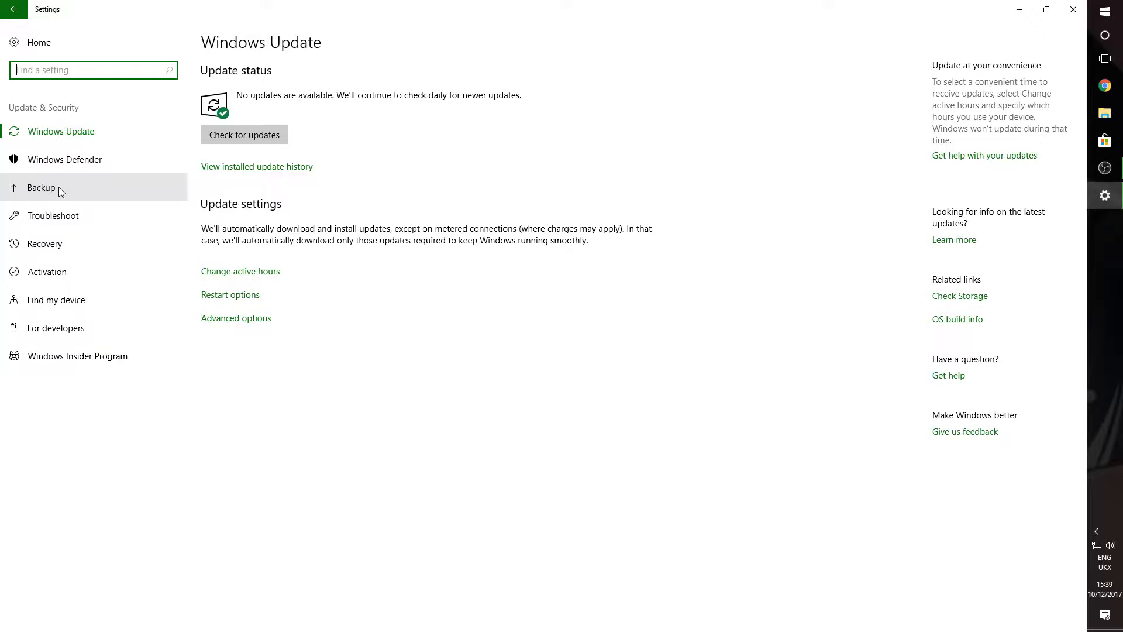
mouse_move(86, 191)
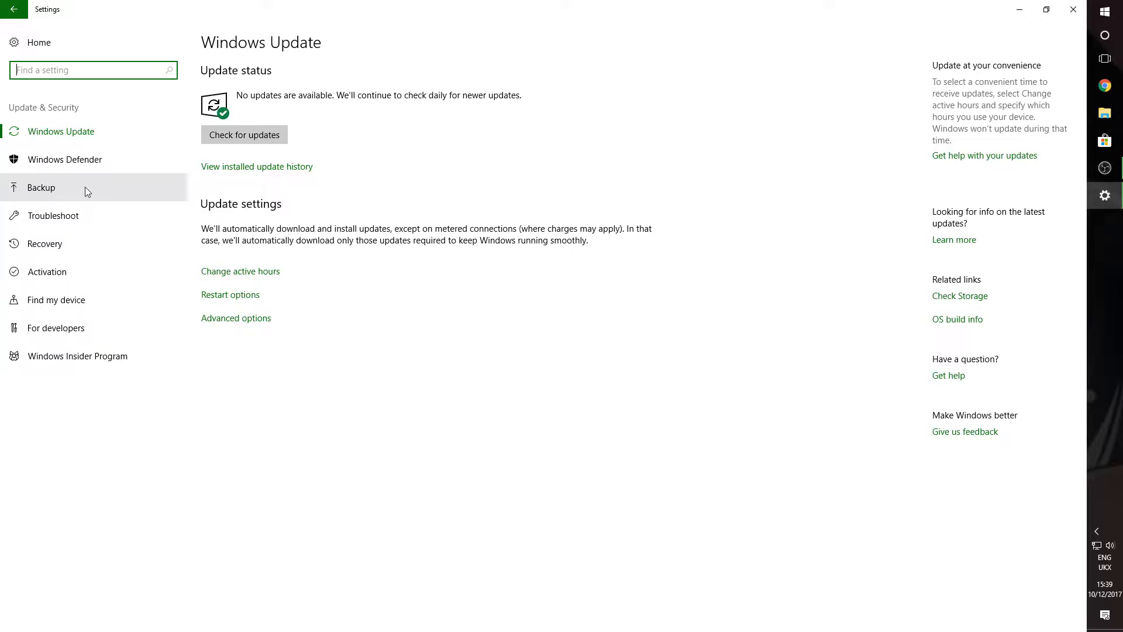
mouse_move(118, 236)
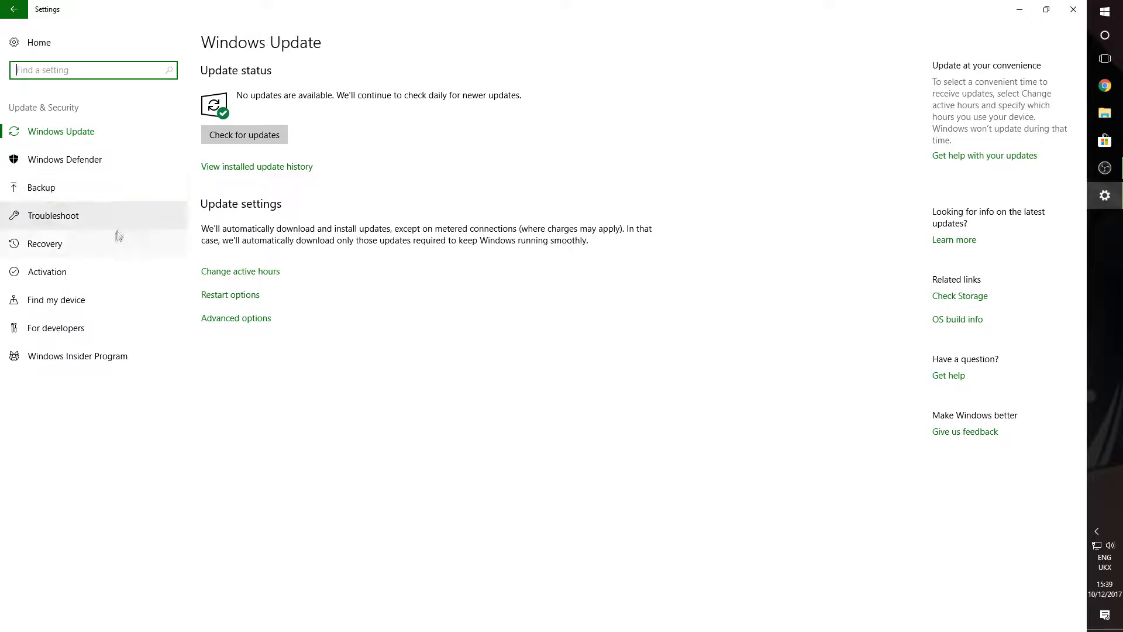
Switch to the Recovery page from the Update & Security sidebar.
left_click(45, 243)
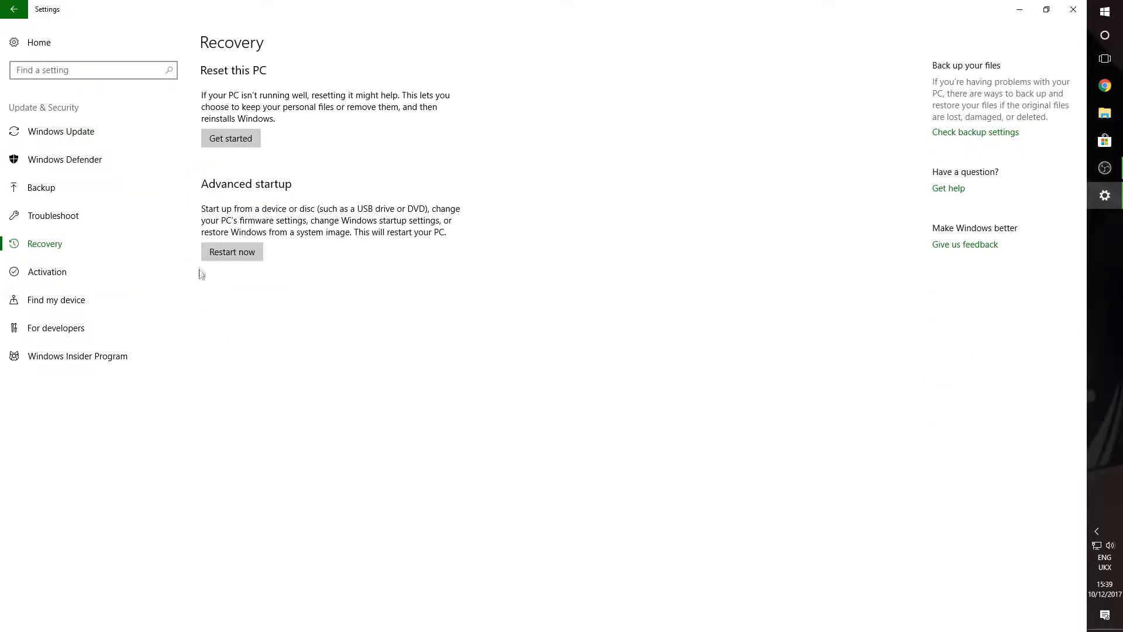
mouse_move(272, 99)
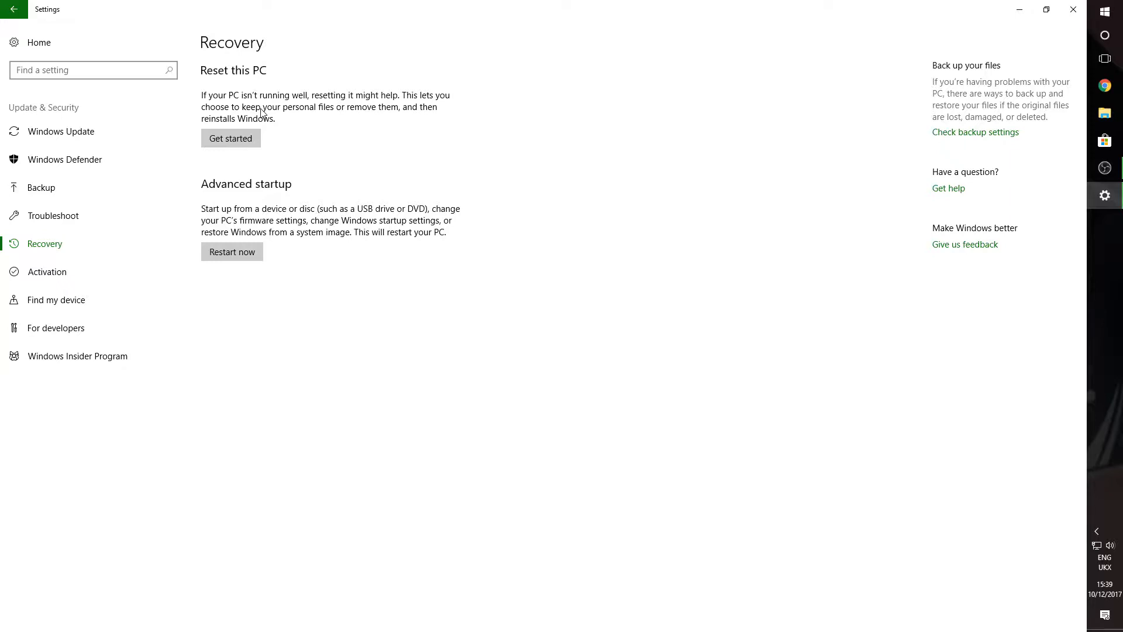
mouse_move(211, 198)
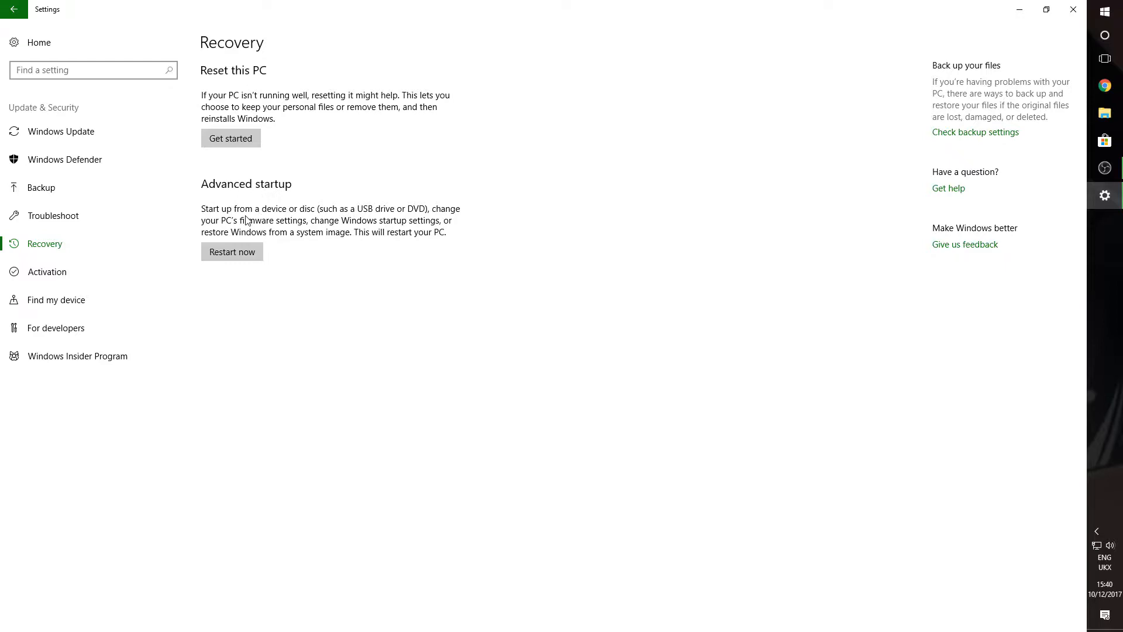
mouse_move(265, 224)
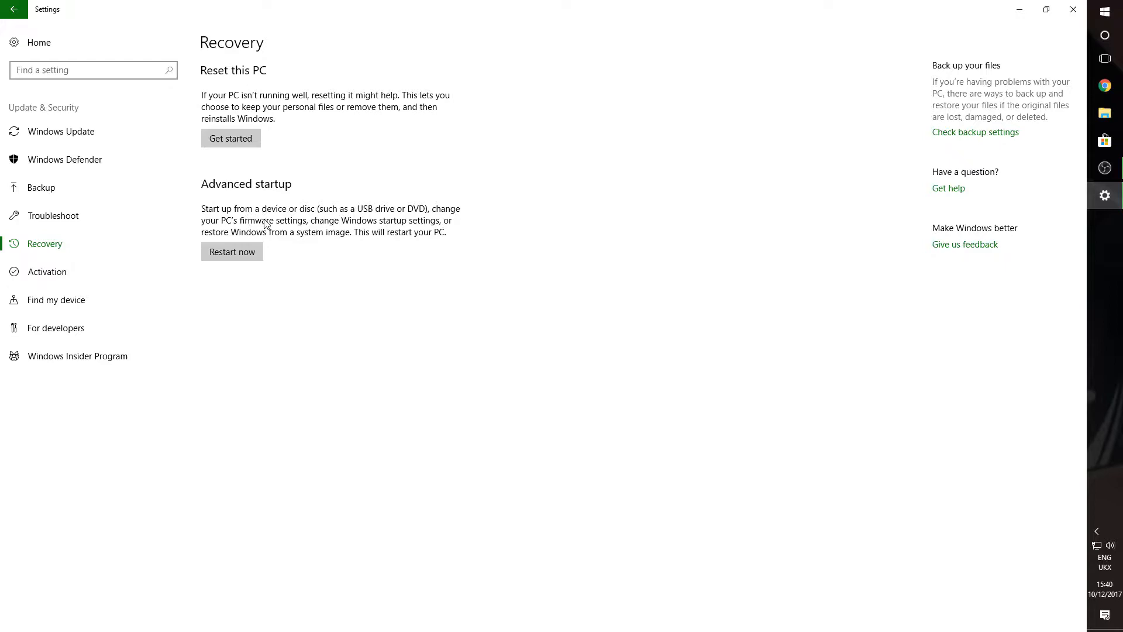
mouse_move(237, 152)
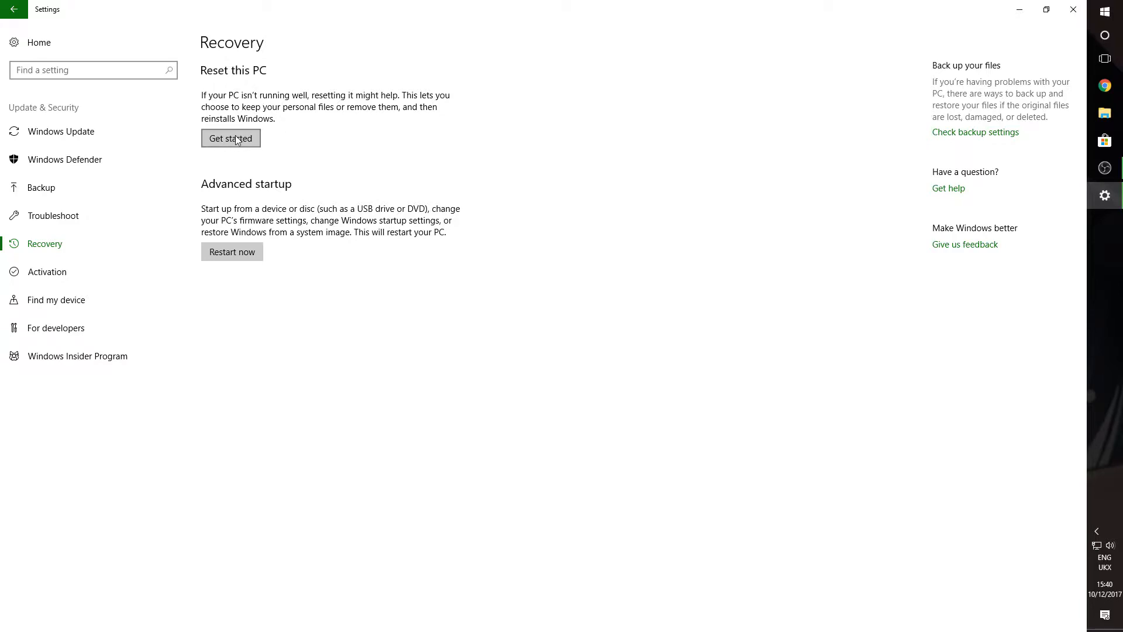
Start Reset this PC so the Keep my files / Remove everything choice appears.
left_click(231, 138)
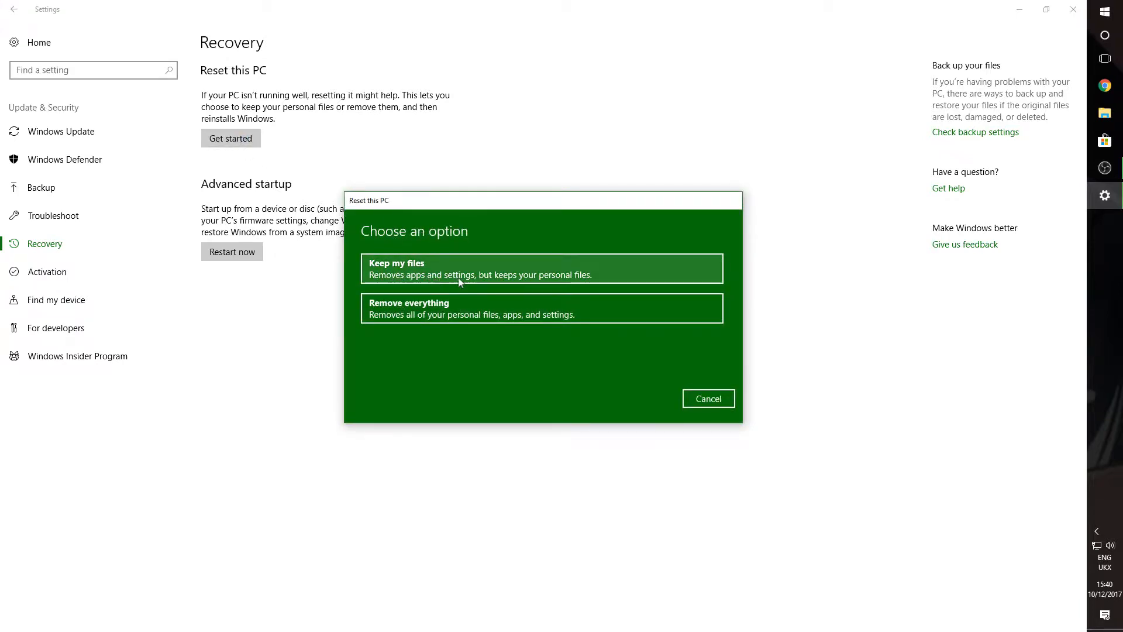
mouse_move(504, 288)
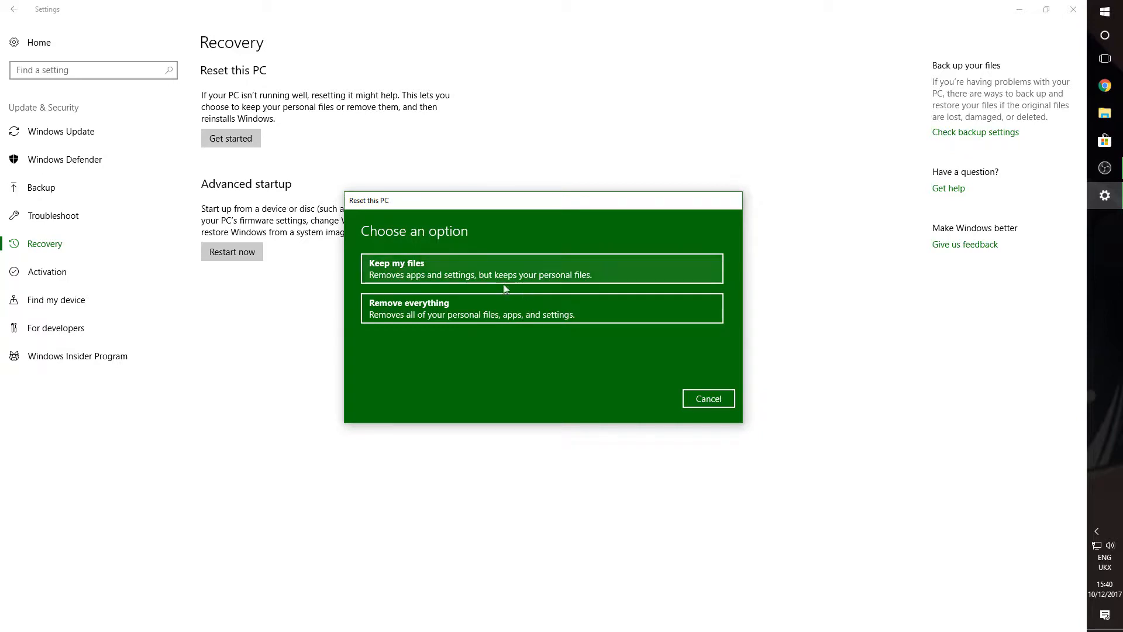
mouse_move(443, 323)
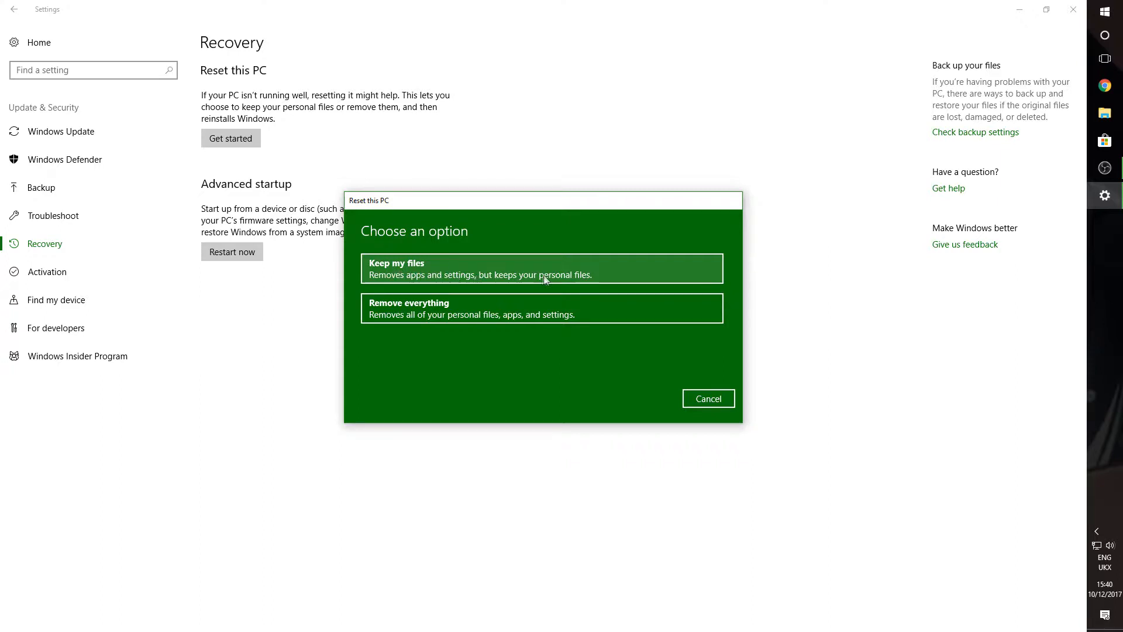
mouse_move(393, 271)
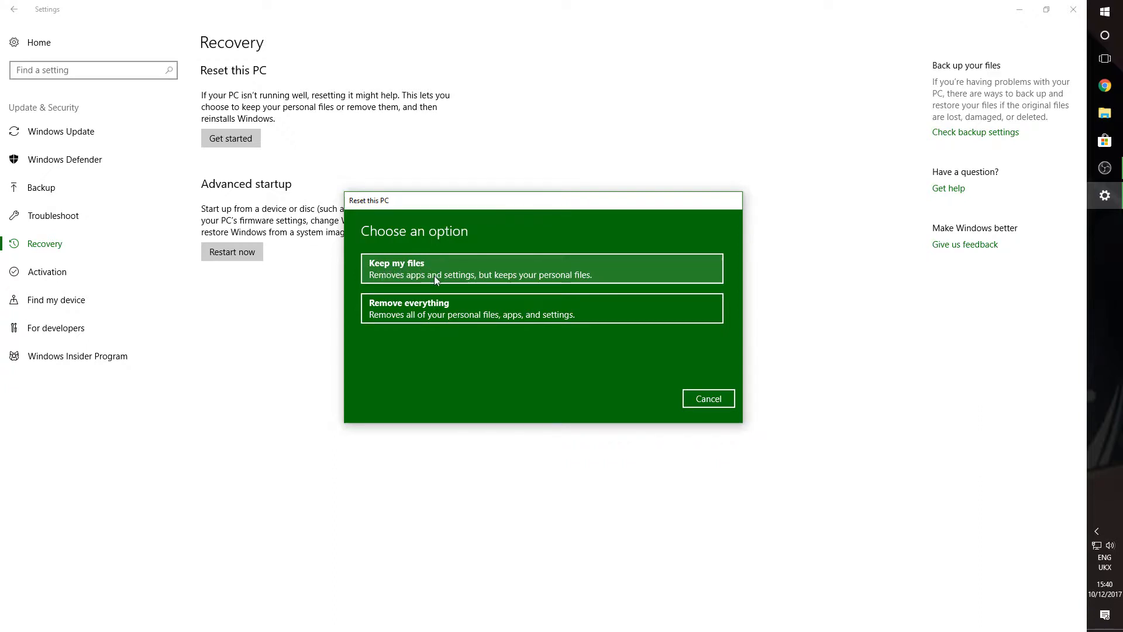
mouse_move(430, 295)
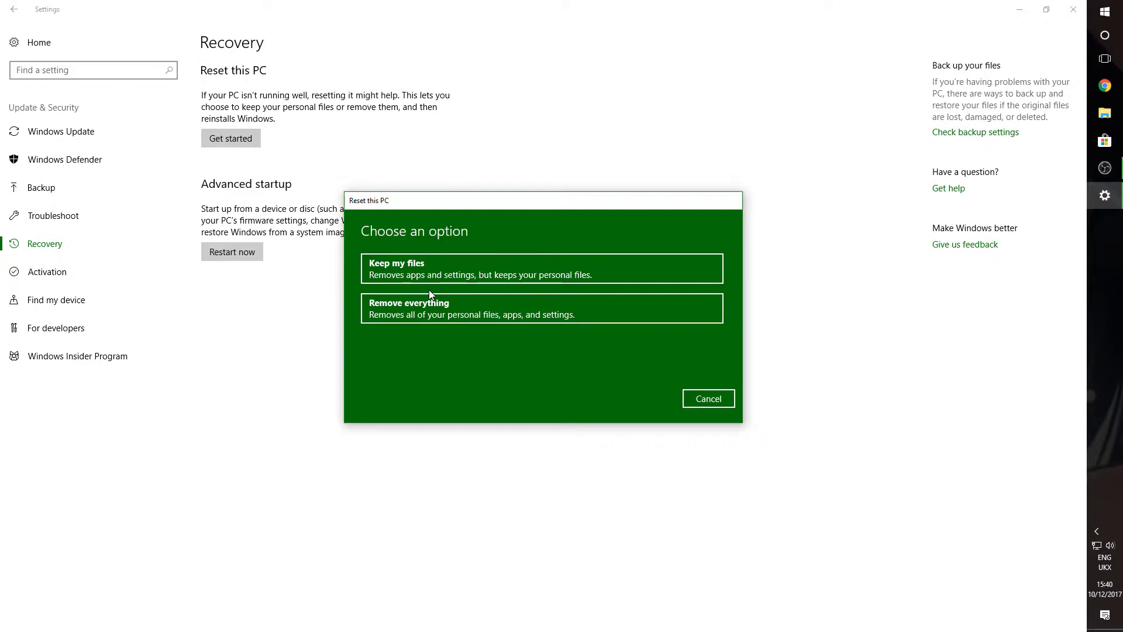
mouse_move(398, 315)
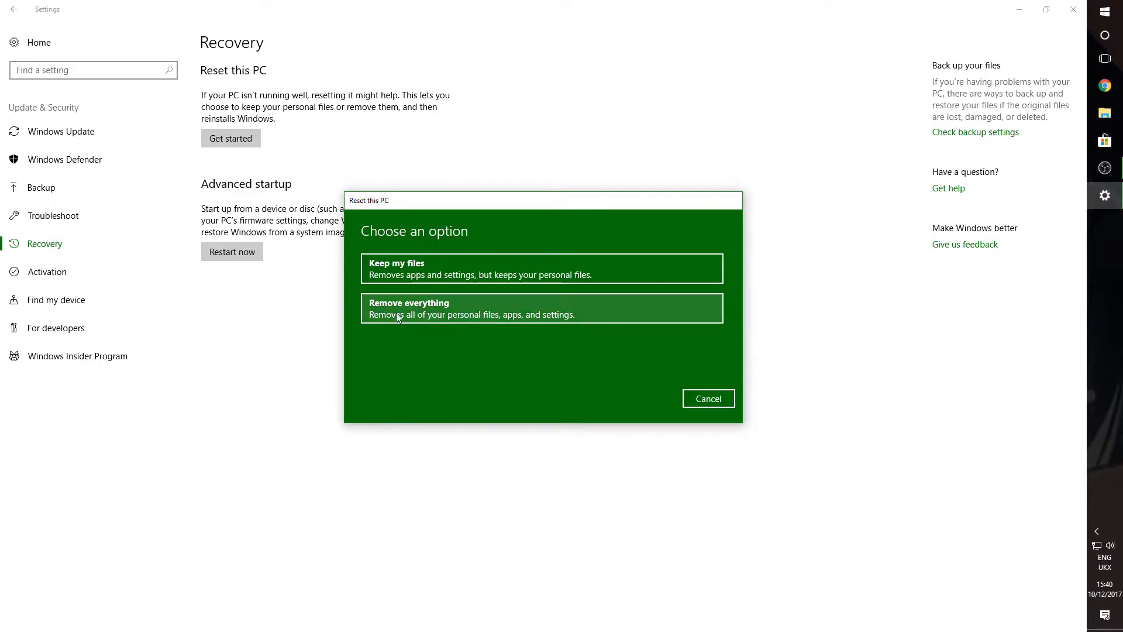
mouse_move(463, 317)
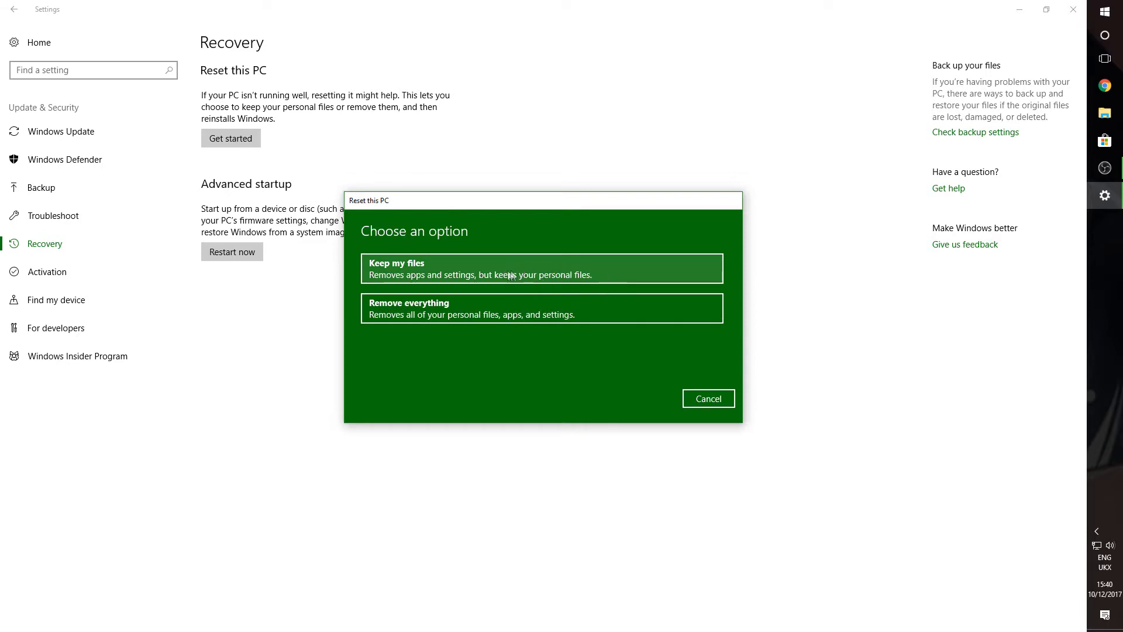
mouse_move(389, 281)
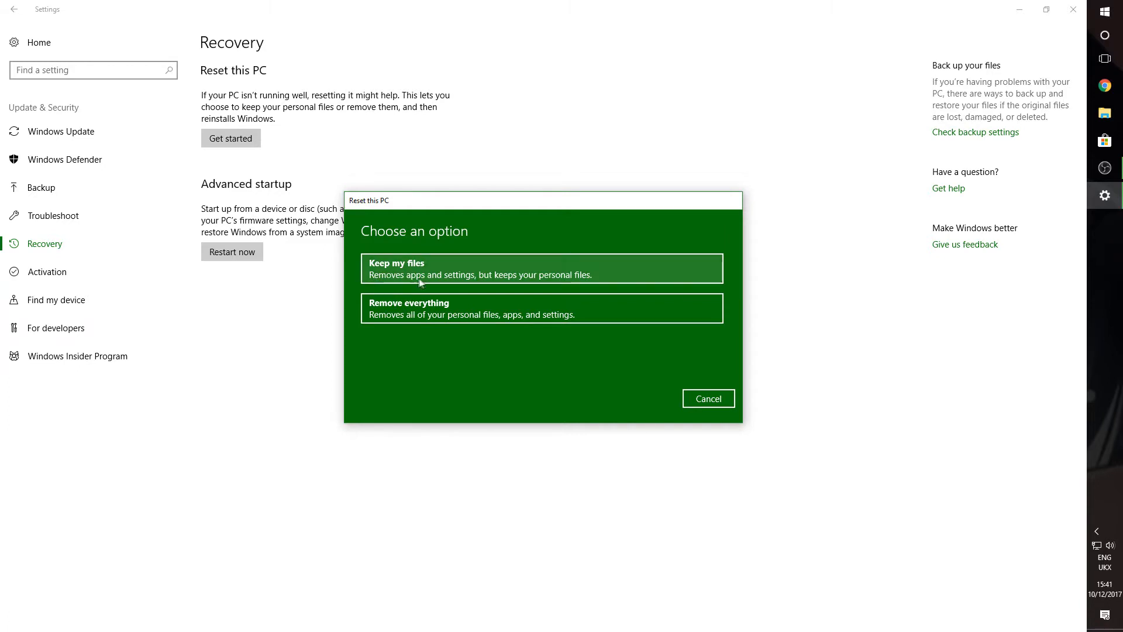
mouse_move(430, 309)
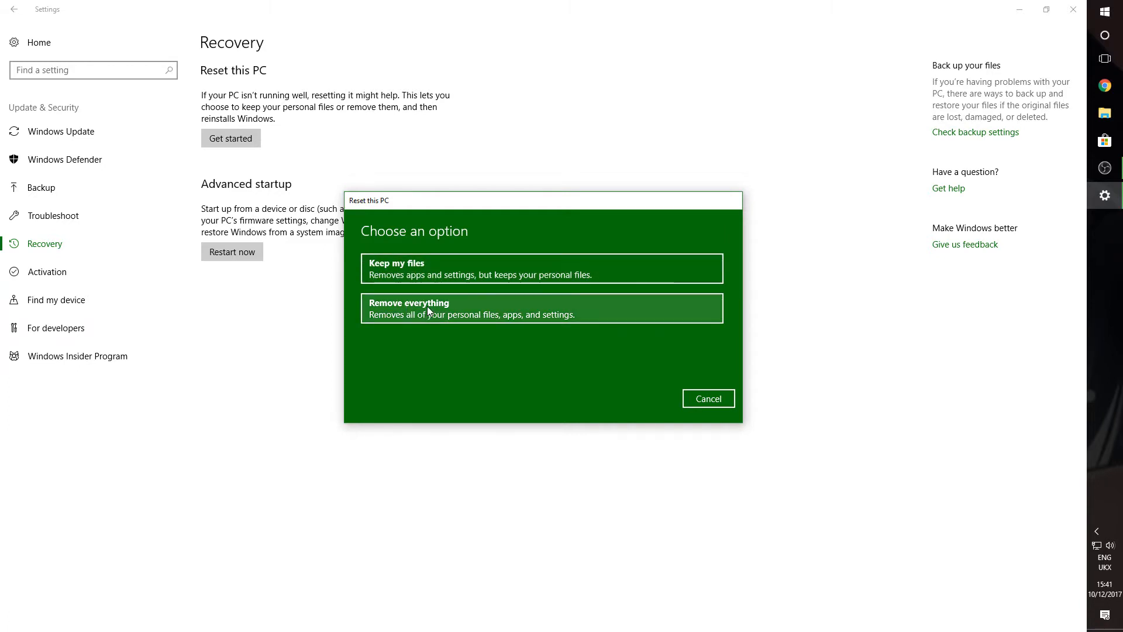
mouse_move(469, 273)
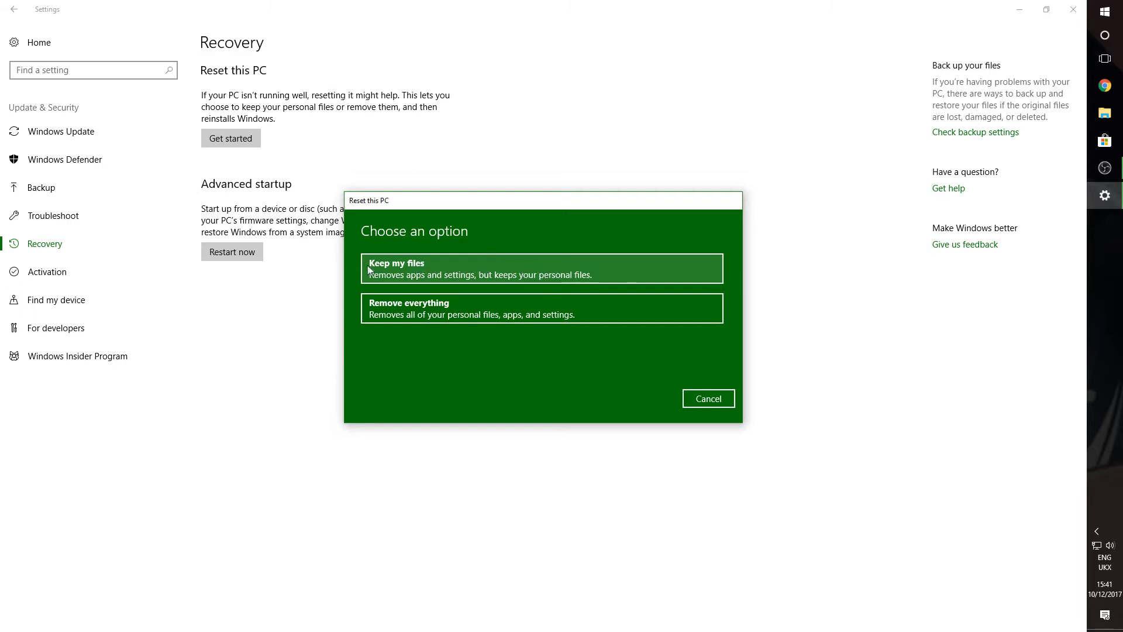
mouse_move(476, 278)
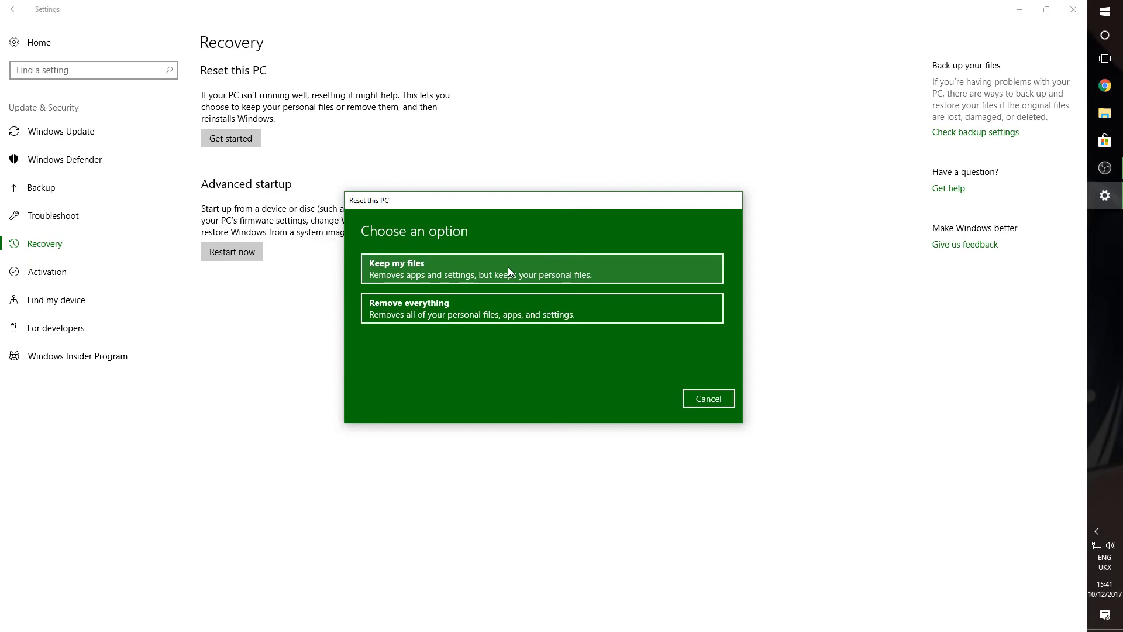
mouse_move(487, 271)
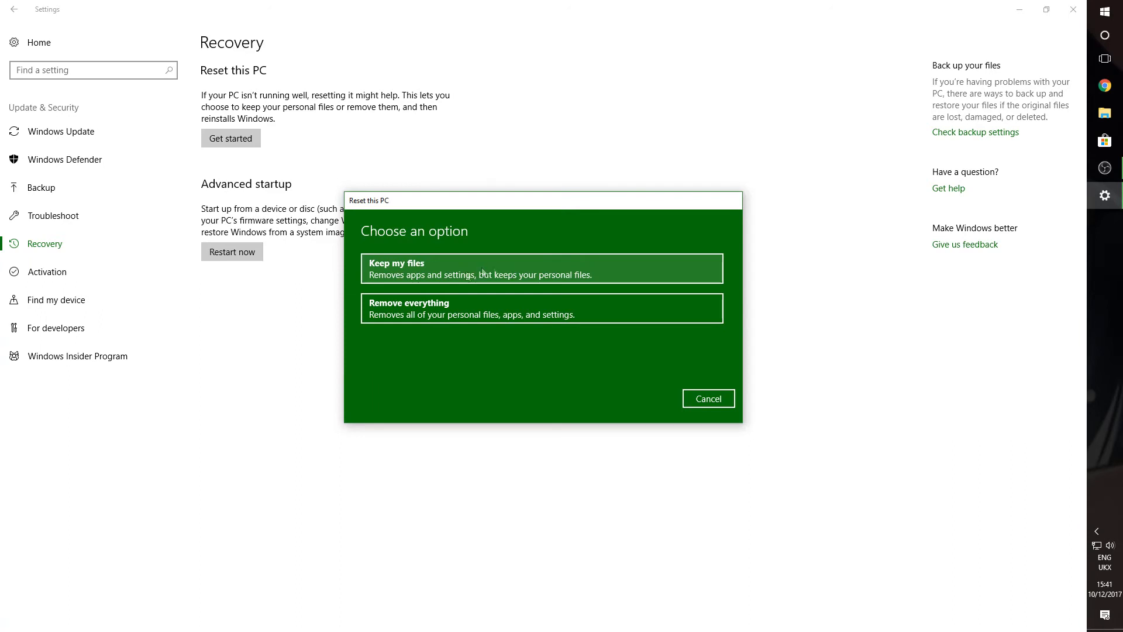